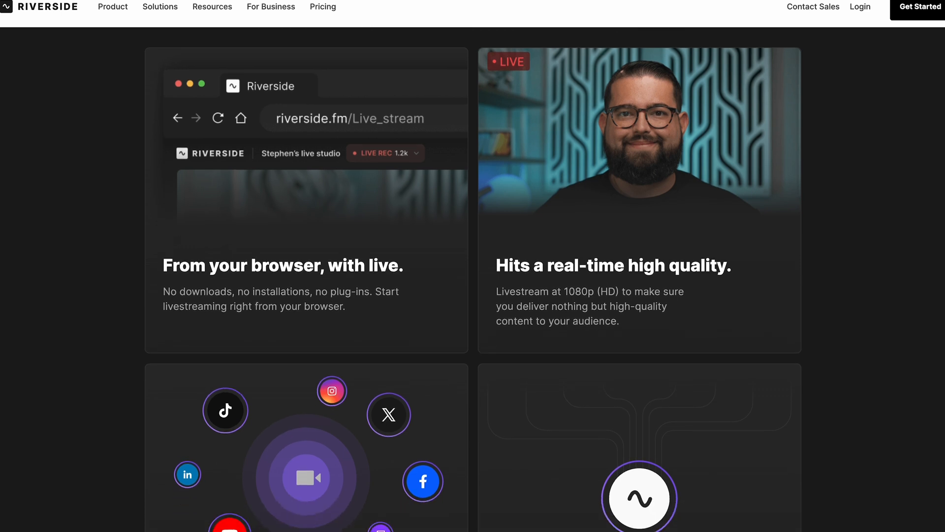
# Read through the Live Streaming feature page, then open the pricing plans page
pyautogui.scroll(-3)
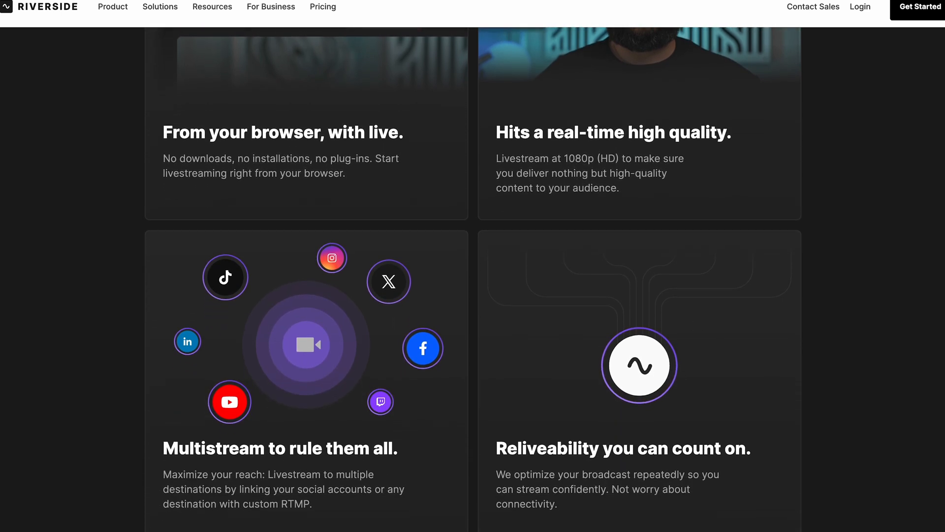
pyautogui.scroll(-3)
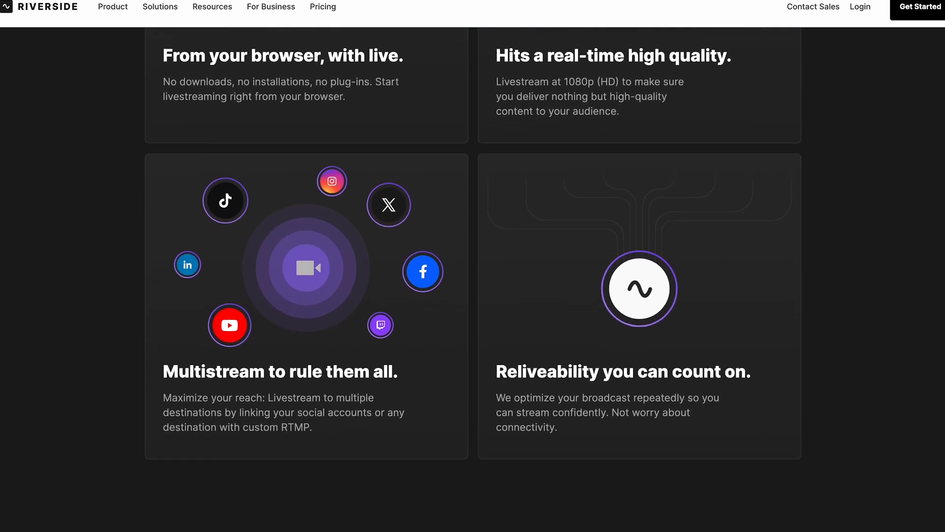
pyautogui.scroll(-3)
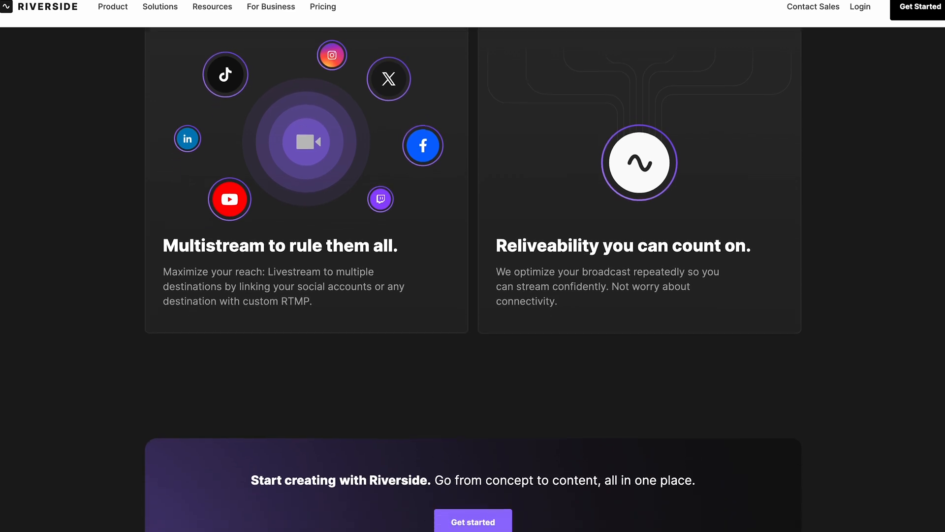
pyautogui.scroll(-3)
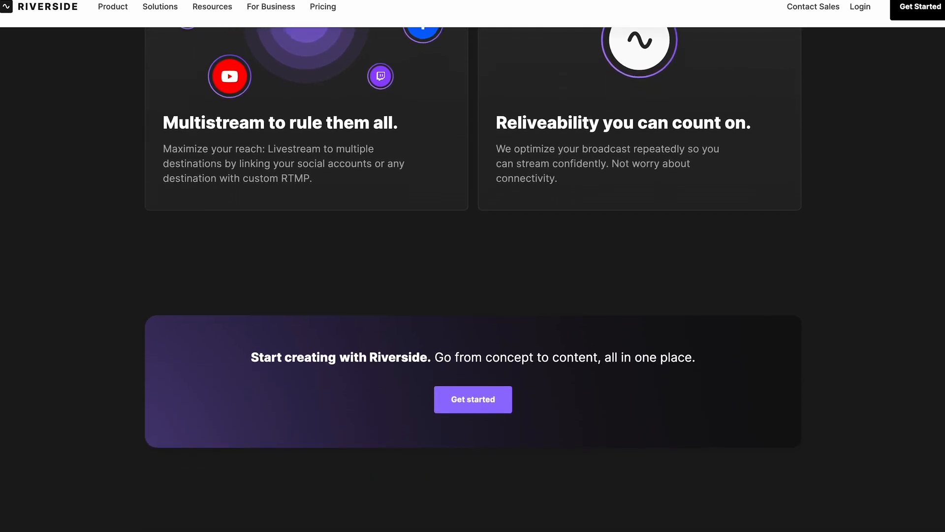
pyautogui.scroll(-3)
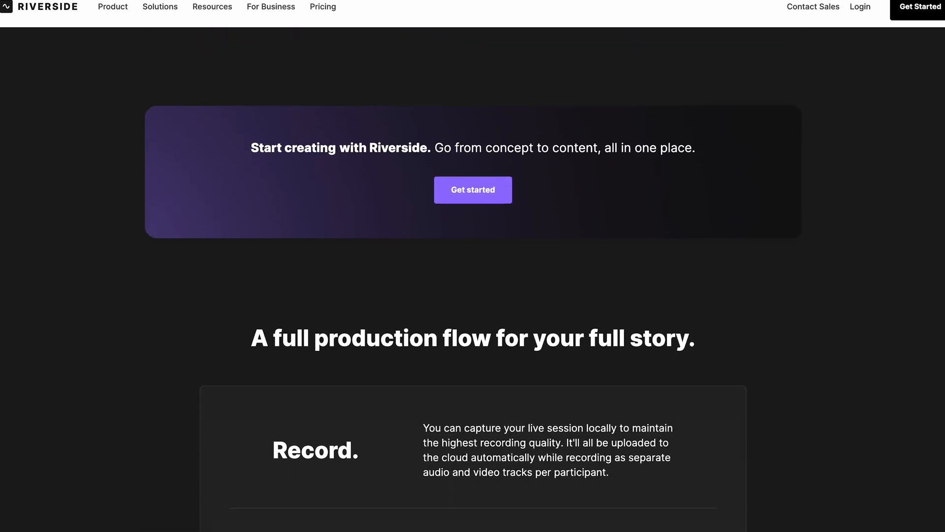
pyautogui.scroll(-3)
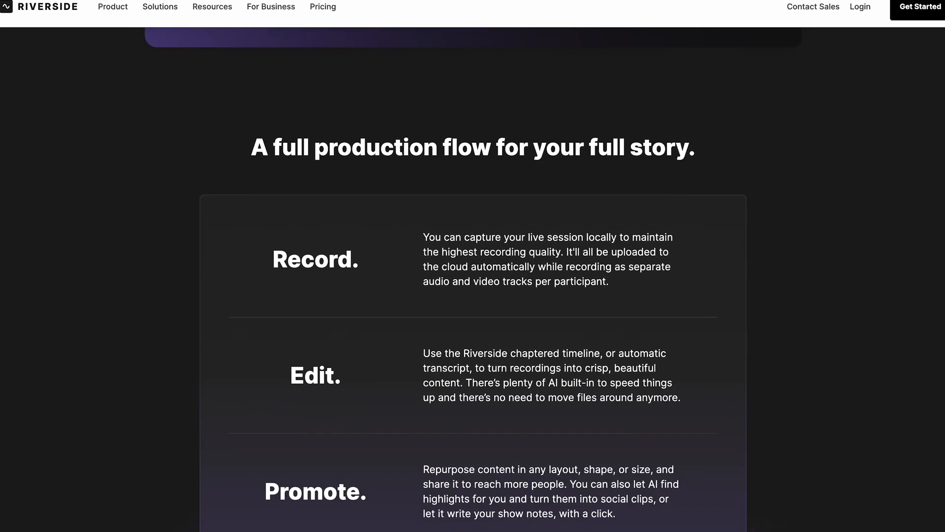
pyautogui.click(322, 7)
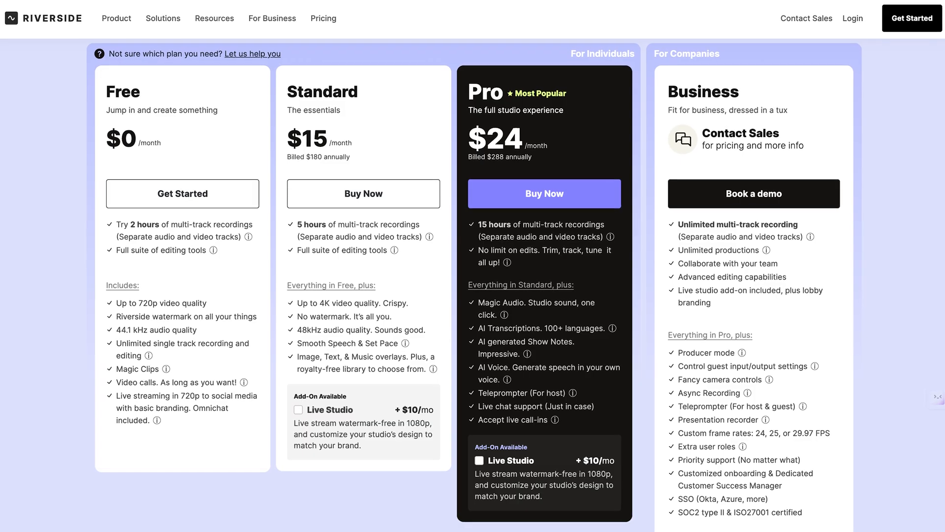
# Scroll the pricing page to compare the Free, Standard, Pro and Business plans
pyautogui.scroll(3)
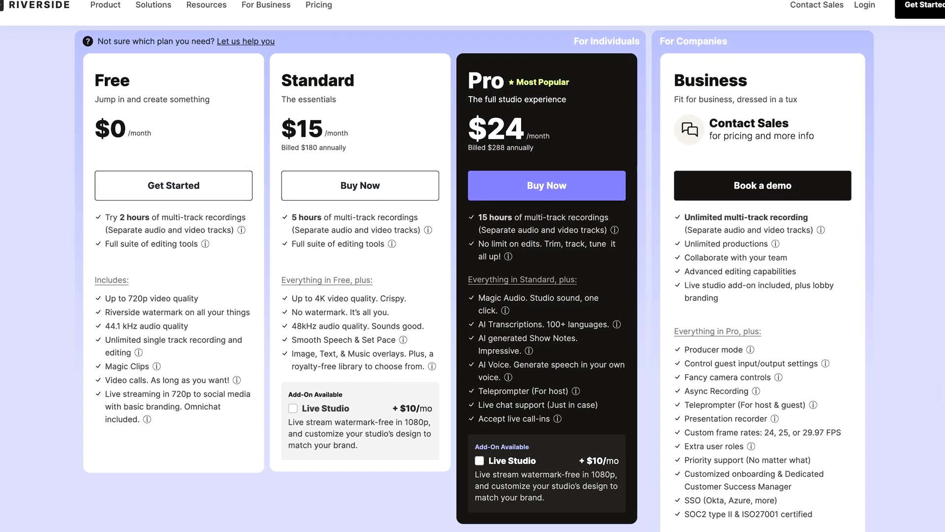
pyautogui.scroll(-3)
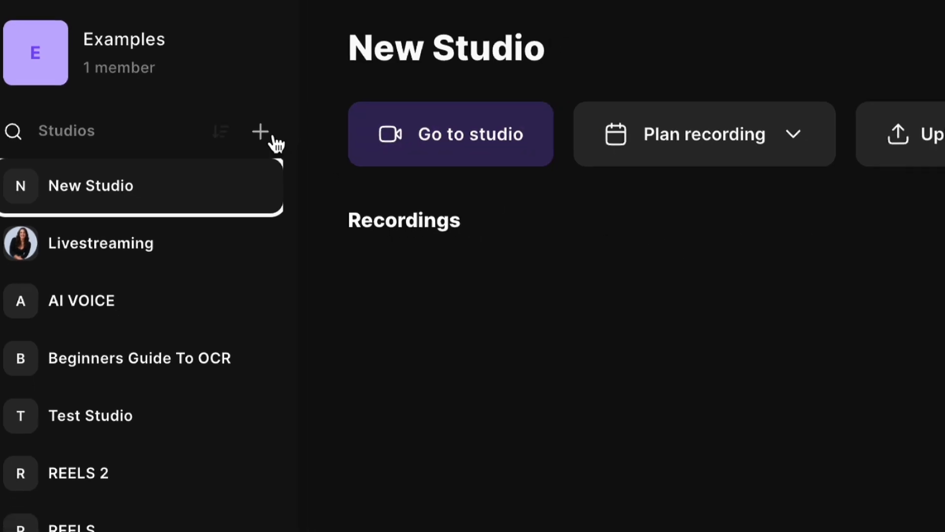
# Create a studio named 'Livestreaming', keeping English as the transcription language
pyautogui.click(260, 132)
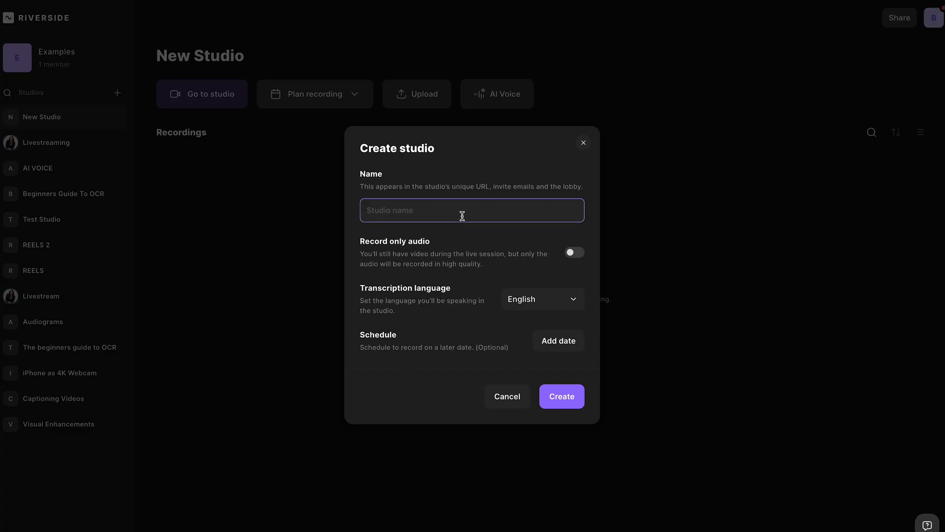
pyautogui.write('Livestreaming')
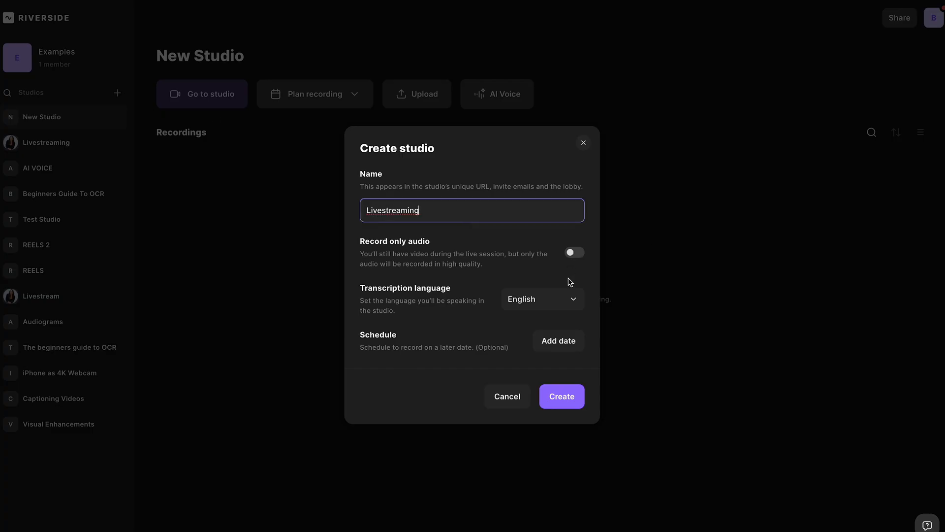
pyautogui.click(540, 298)
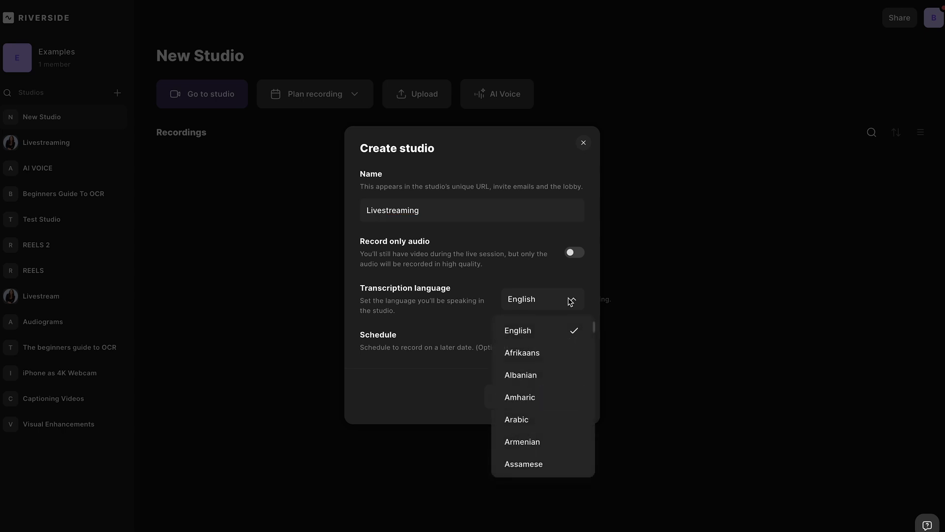
pyautogui.click(517, 330)
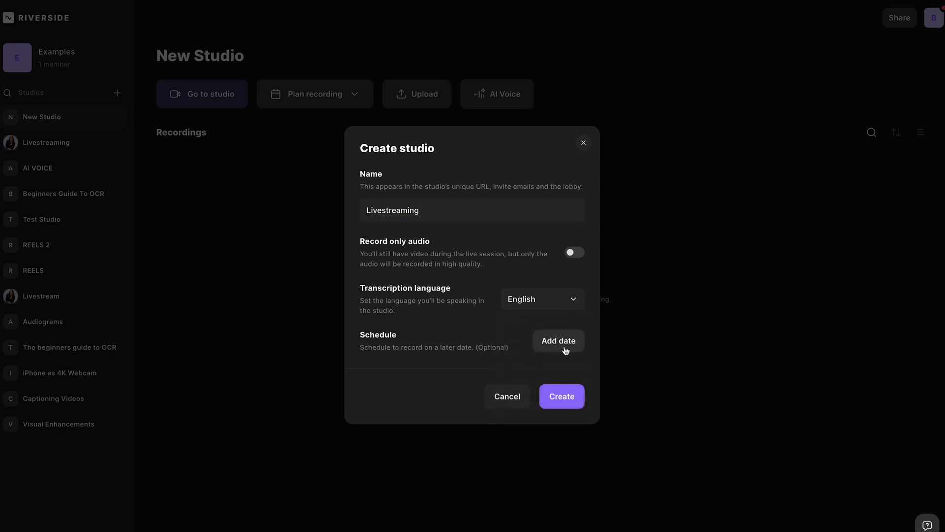
pyautogui.click(561, 396)
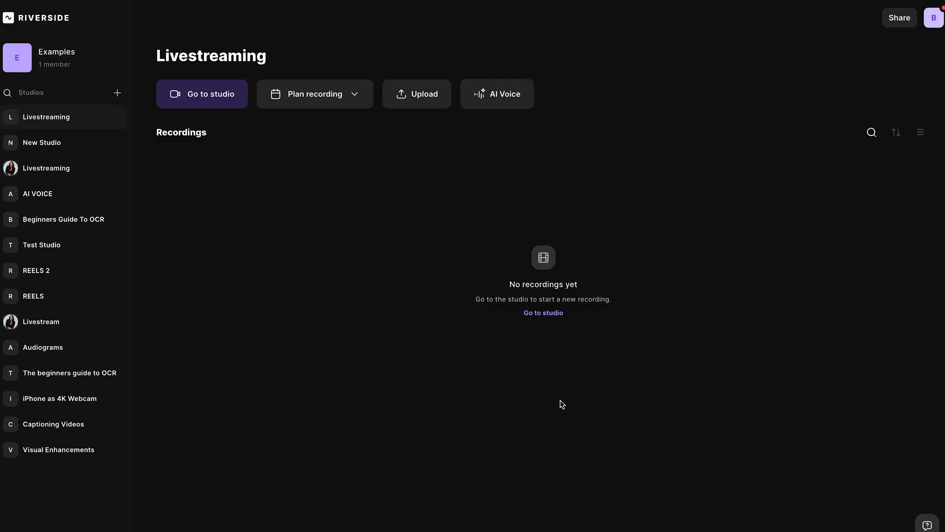
pyautogui.moveTo(550, 402)
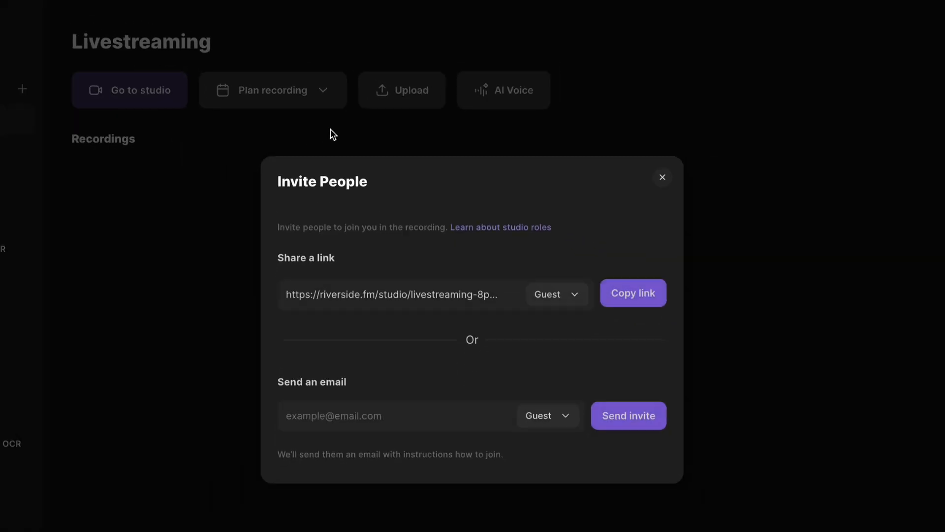
pyautogui.click(633, 293)
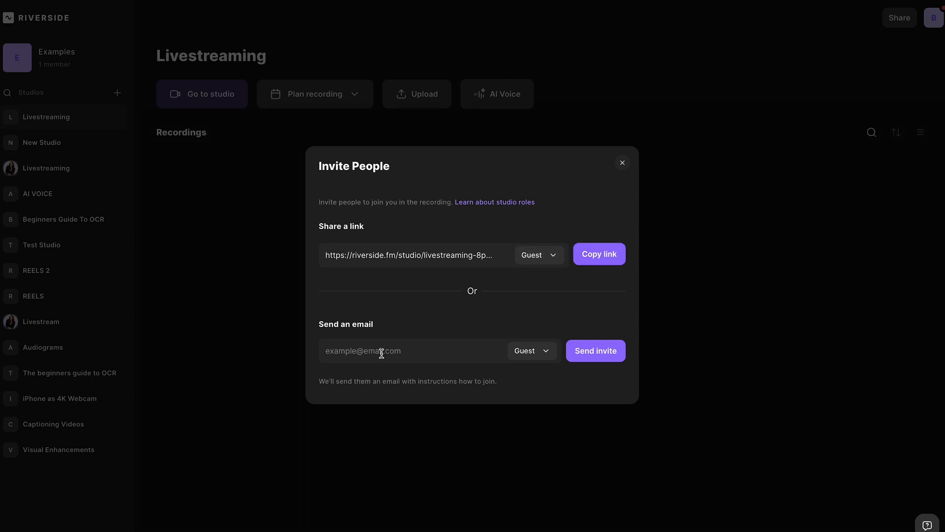
pyautogui.click(622, 162)
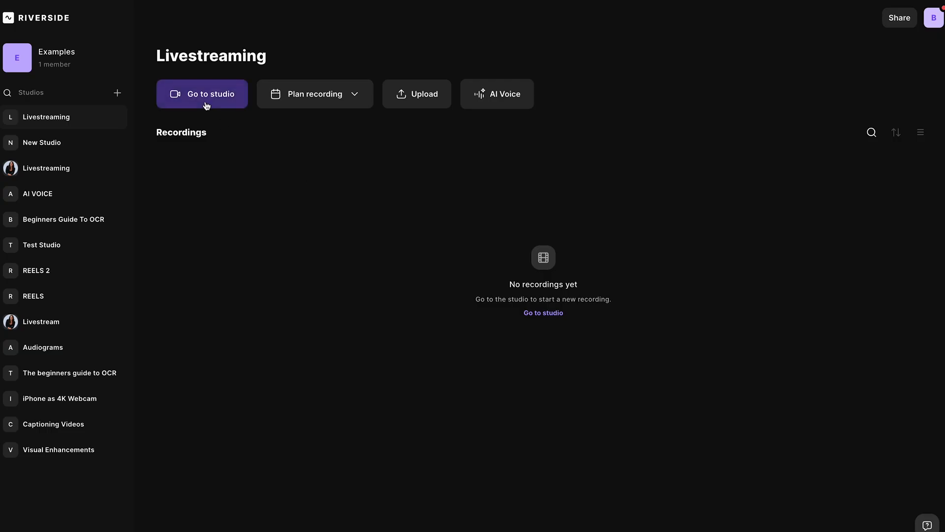
# Enter the Livestreaming studio and show the QR code to connect a phone as camera
pyautogui.click(202, 94)
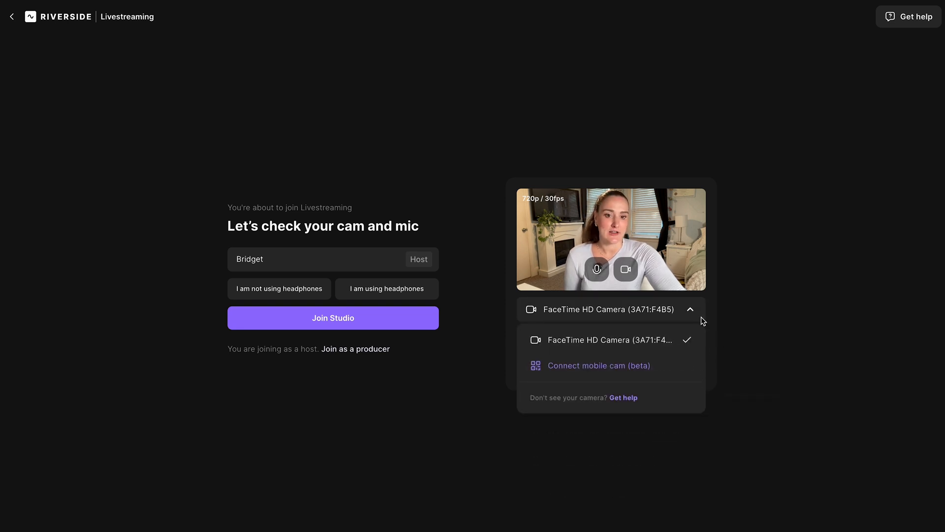
pyautogui.click(599, 364)
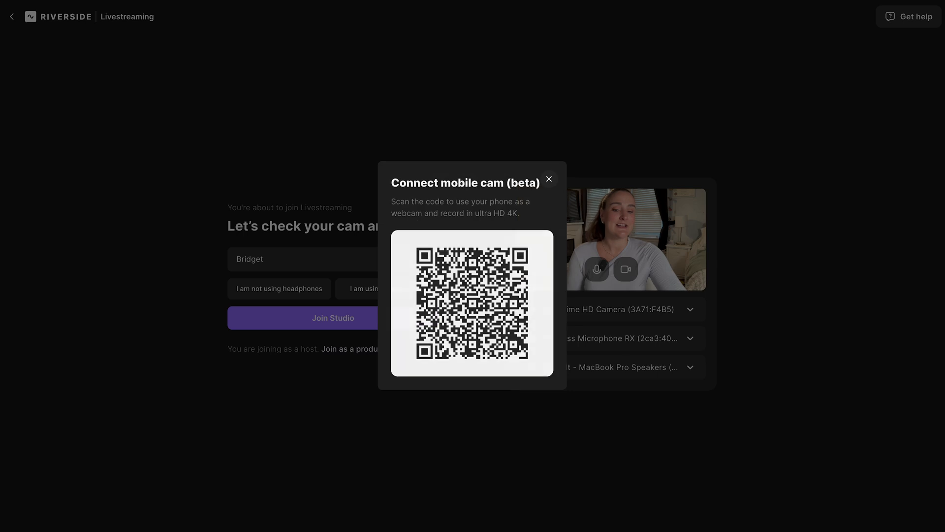